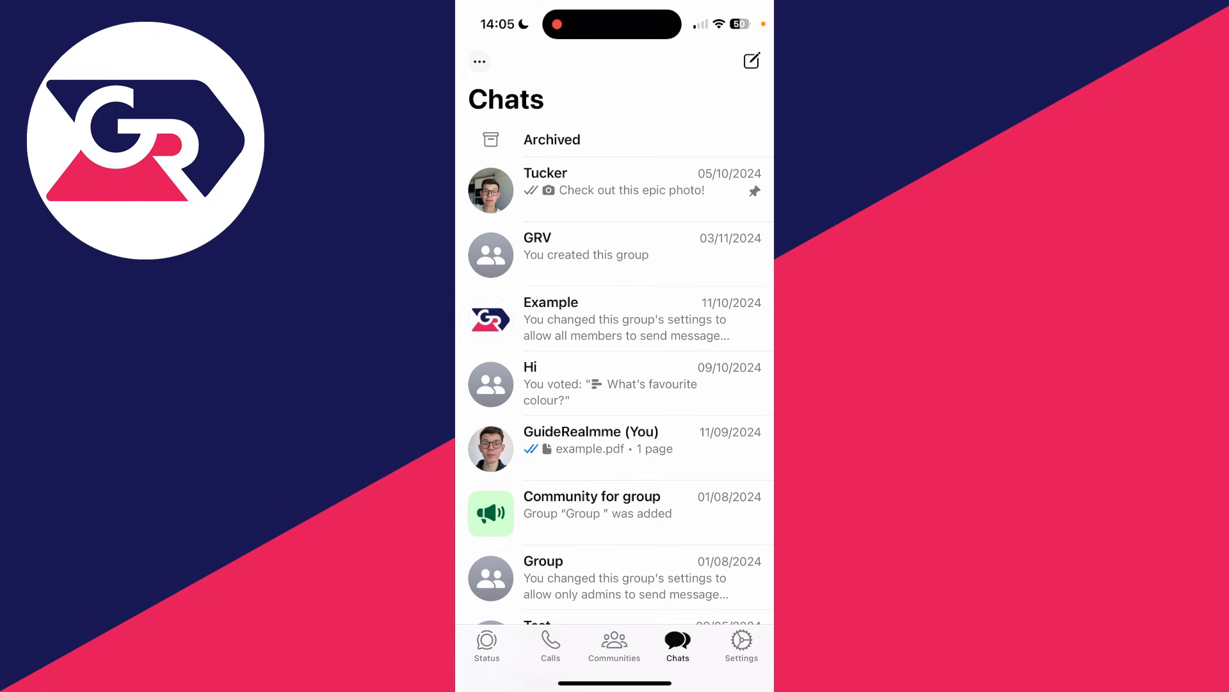
Review the Calls tab's recent call history for unfamiliar calls, then return to Chats
{"action": "left_click", "coordinate": [549, 643]}
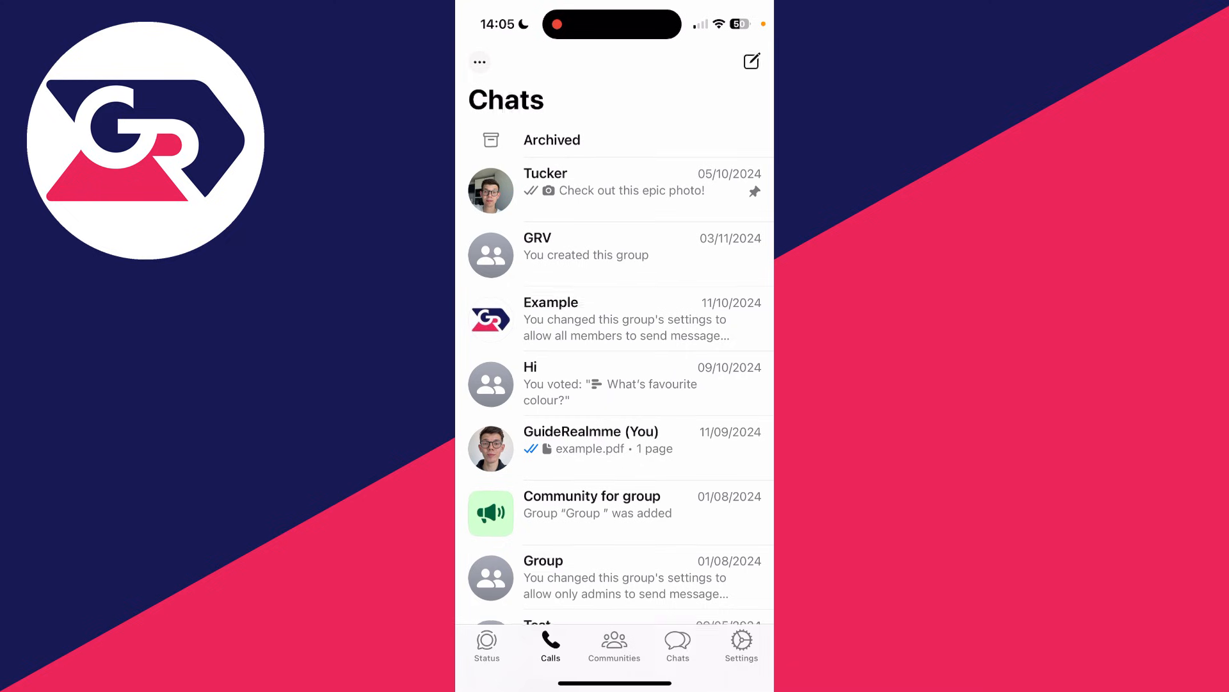
{"action": "left_click", "coordinate": [549, 643]}
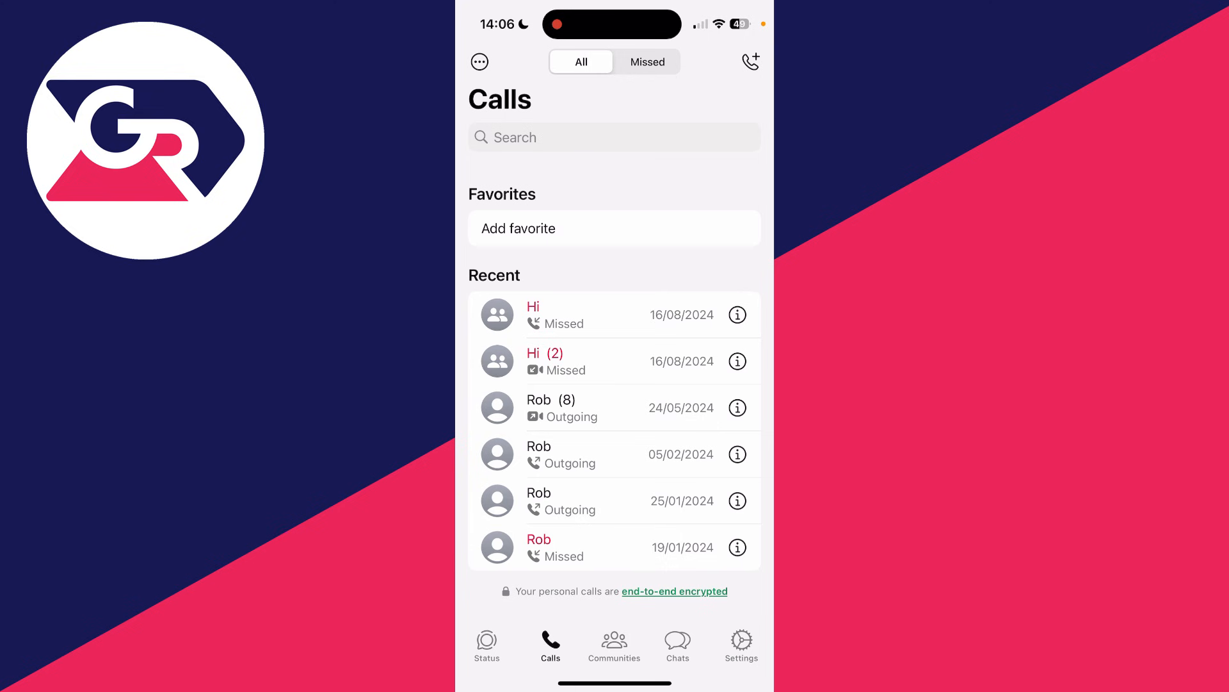
{"action": "left_click", "coordinate": [678, 643]}
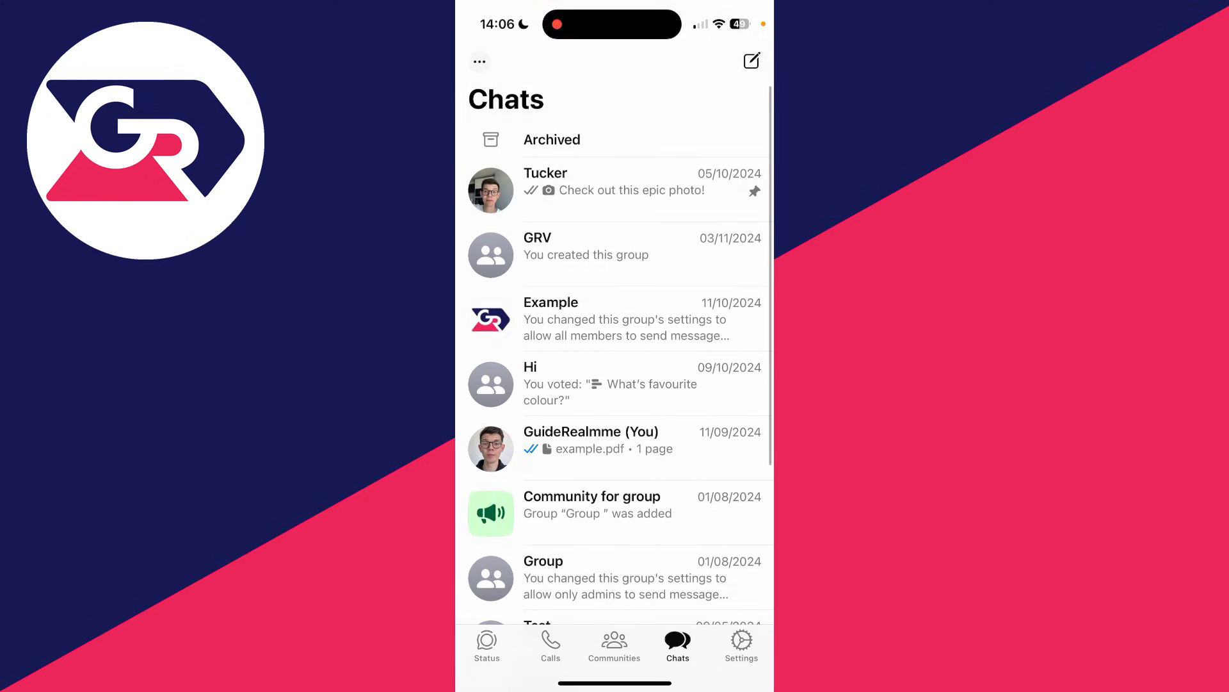
Look through the chat list and the 'Hi' group chat for unexpected messages
{"action": "scroll", "scroll_direction": "down", "scroll_amount": 3}
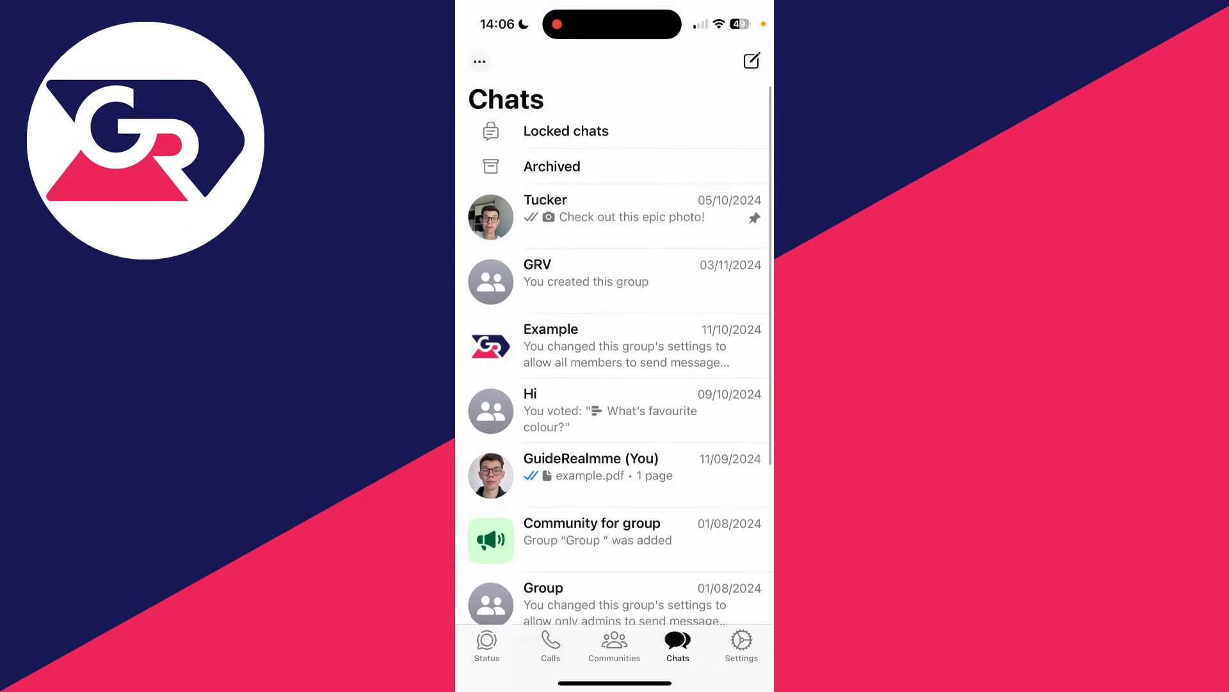
{"action": "left_click", "coordinate": [616, 410]}
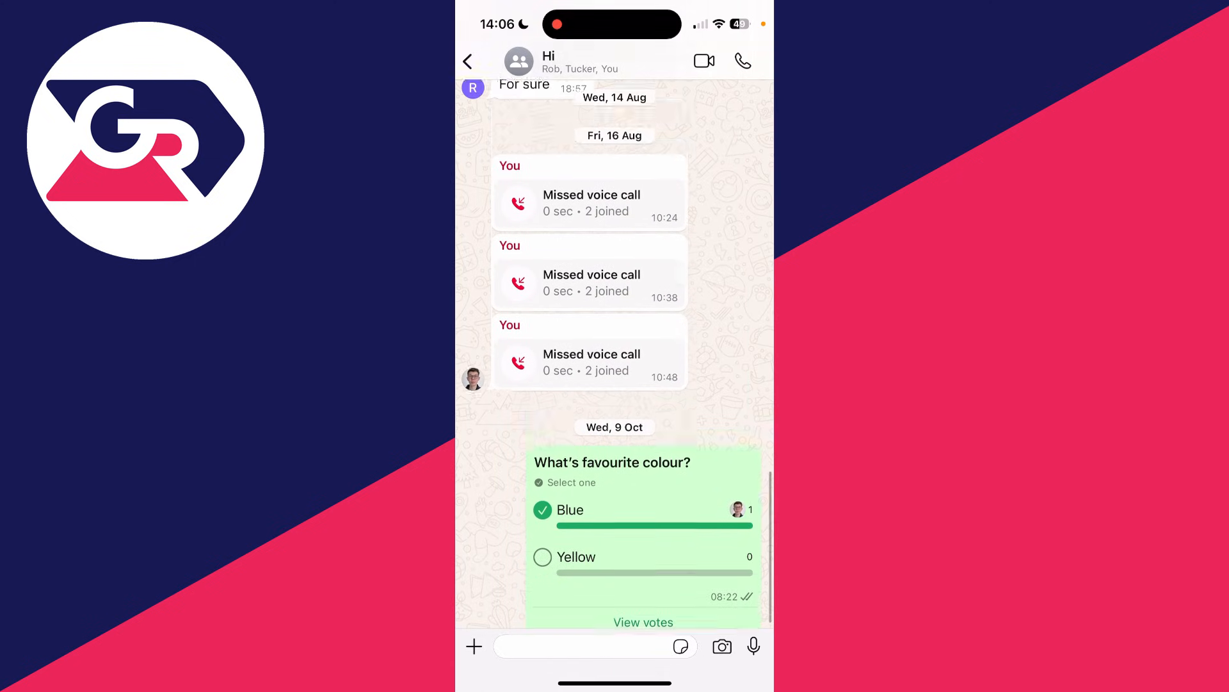
{"action": "scroll", "scroll_direction": "up", "scroll_amount": 3}
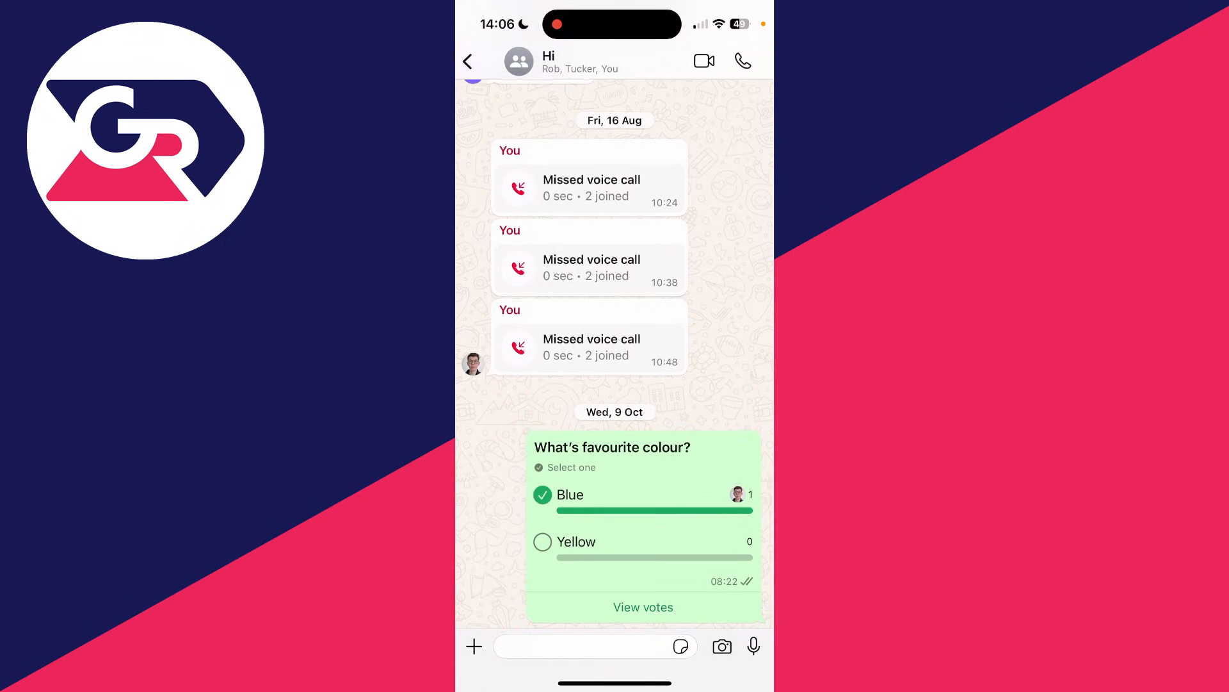
{"action": "left_click", "coordinate": [469, 62]}
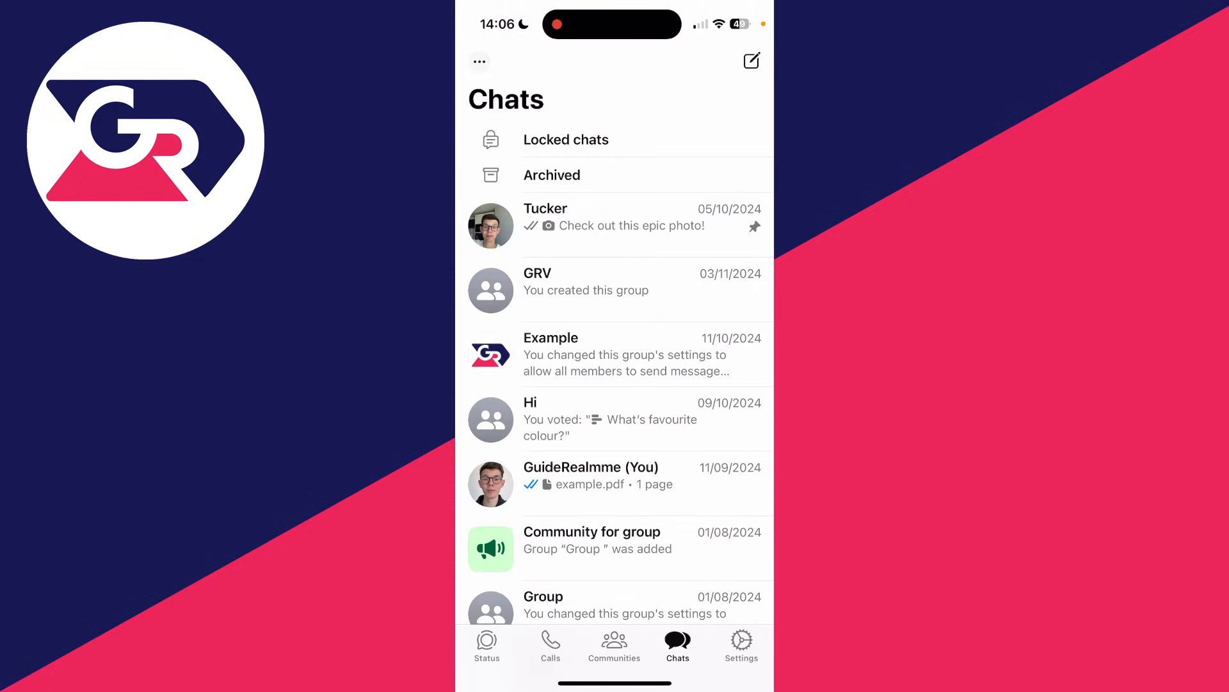
Check Settings > Linked devices shows no devices linked, then return to Settings
{"action": "left_click", "coordinate": [740, 643]}
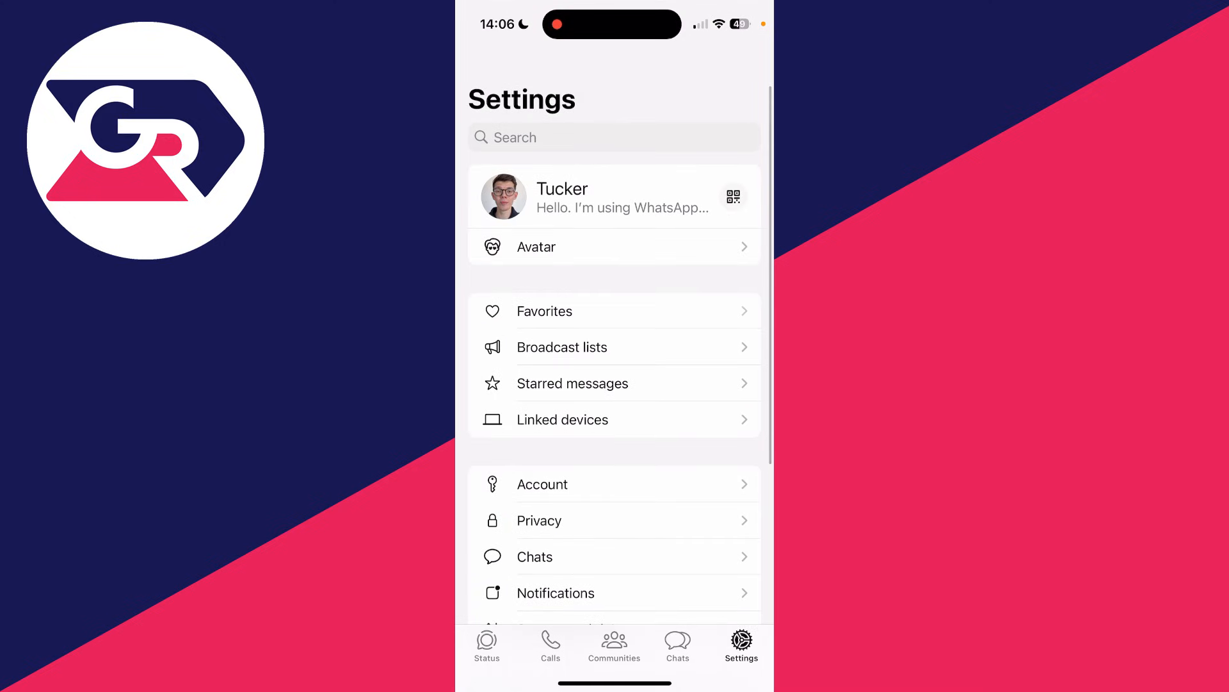
{"action": "left_click", "coordinate": [563, 419]}
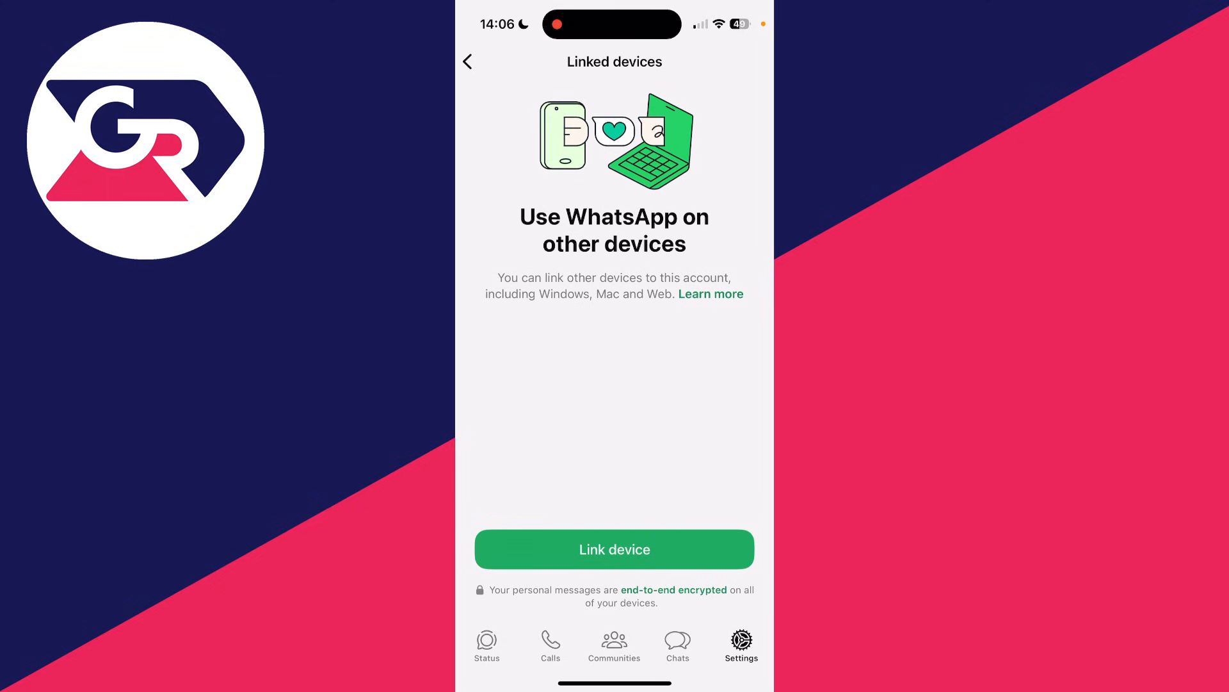
{"action": "left_click", "coordinate": [468, 61]}
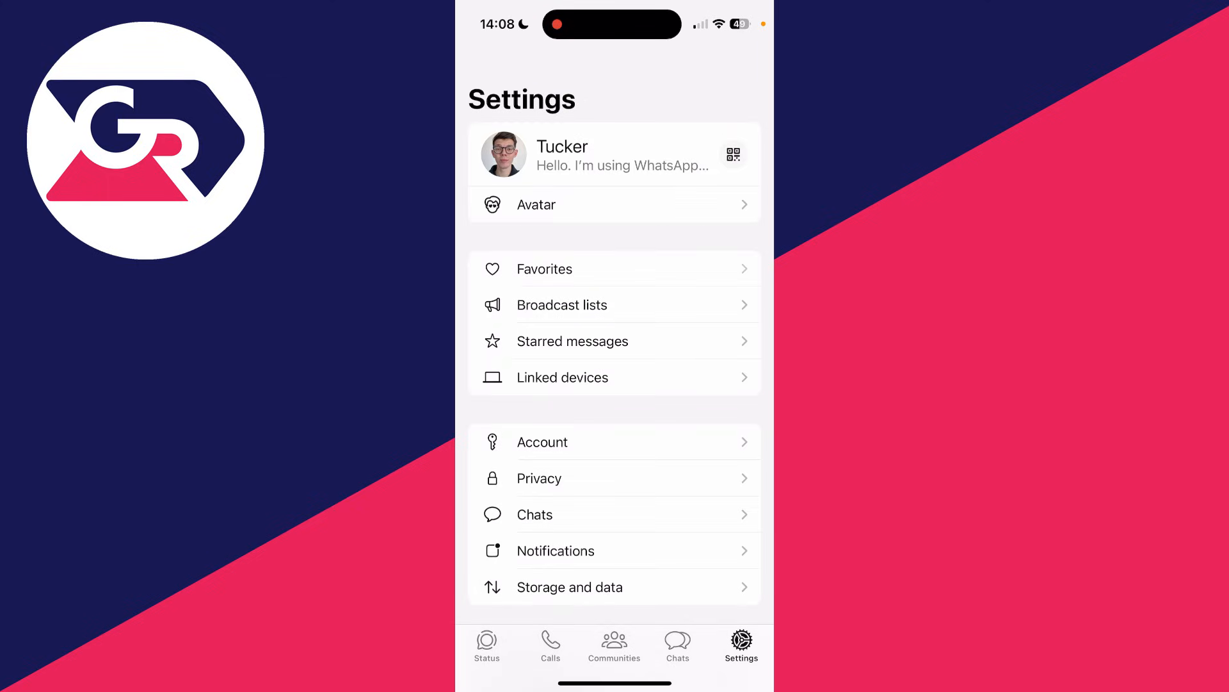